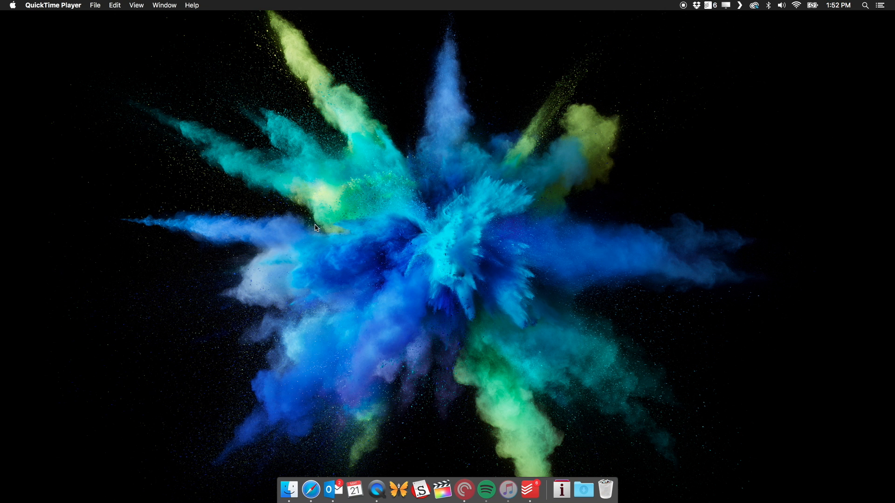
mouse_move(40, 502)
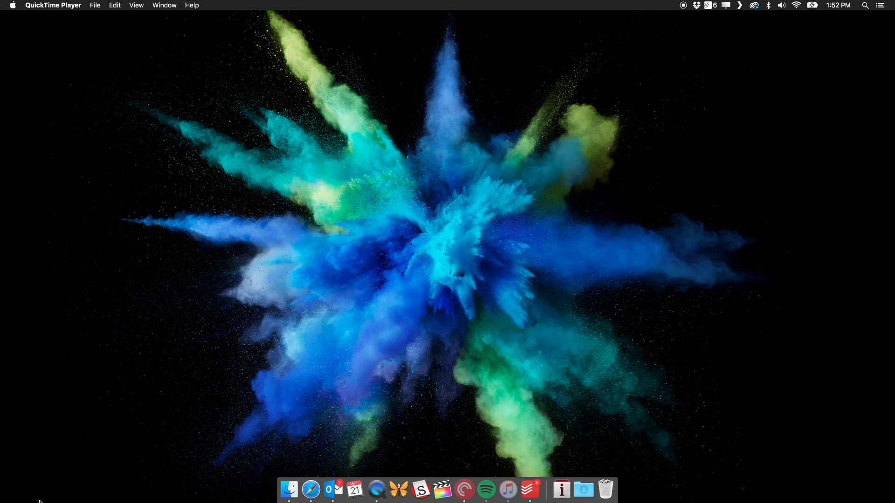
- Launch Outlook from the Dock, briefly open Apple Mail, then close the Mail window
left_click(328, 490)
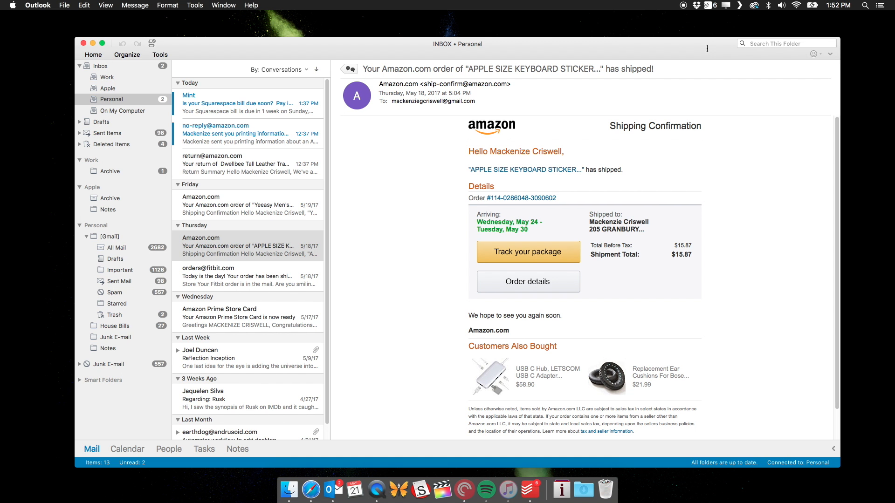
mouse_move(708, 51)
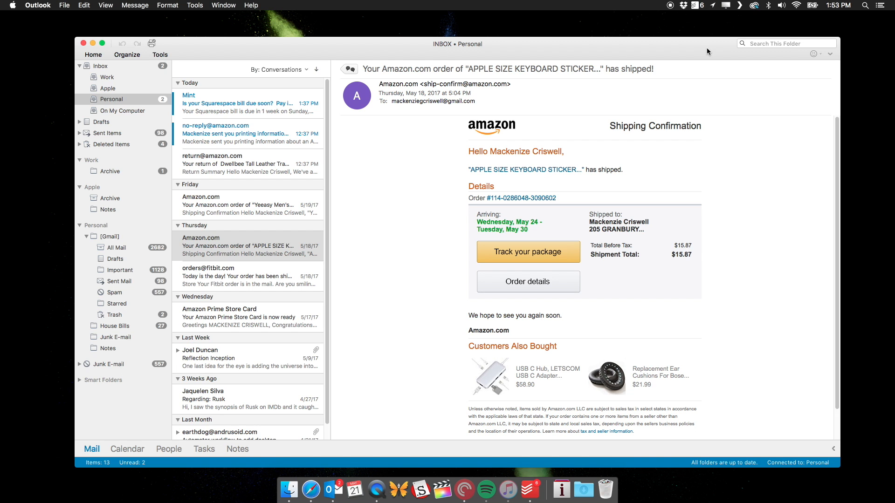
left_click(246, 245)
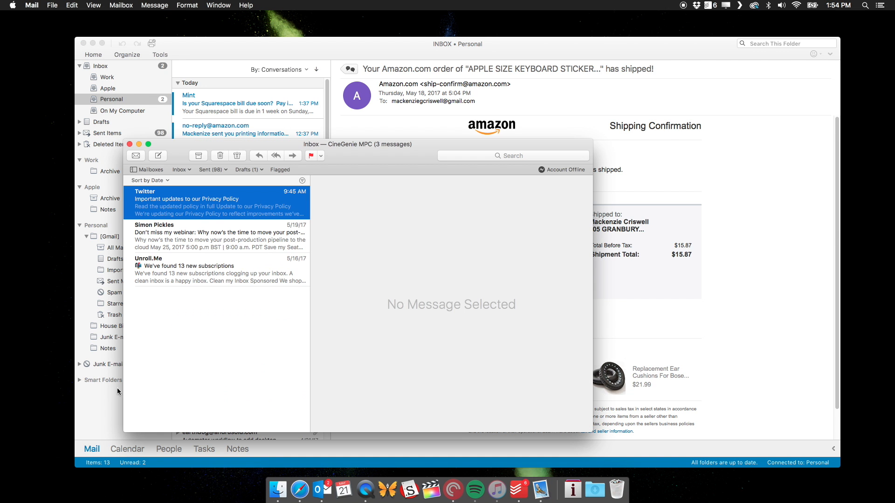
left_click(193, 198)
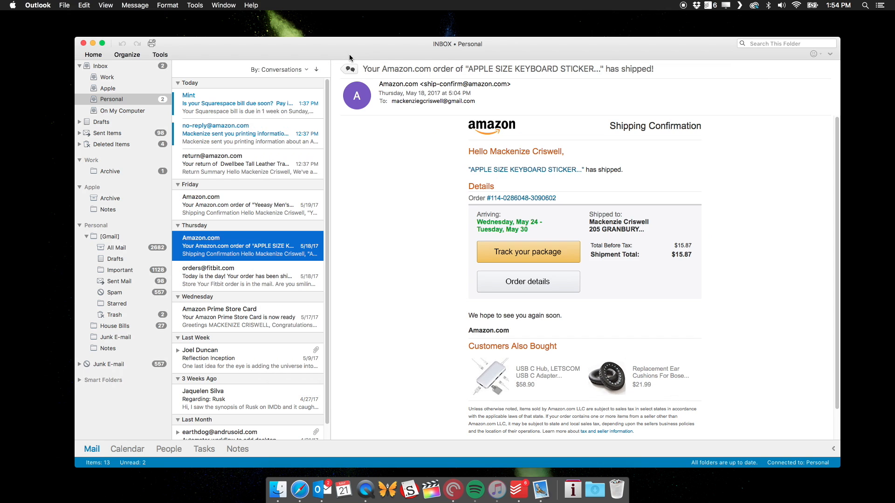
left_click(112, 99)
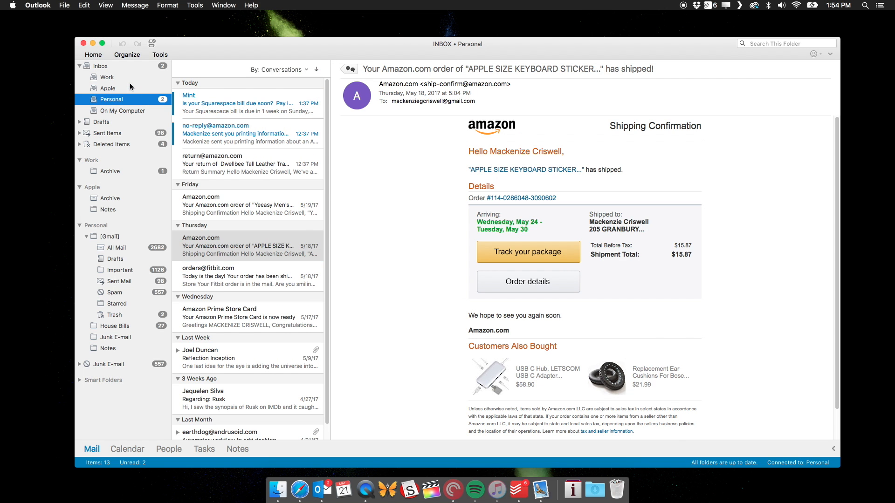
left_click(107, 76)
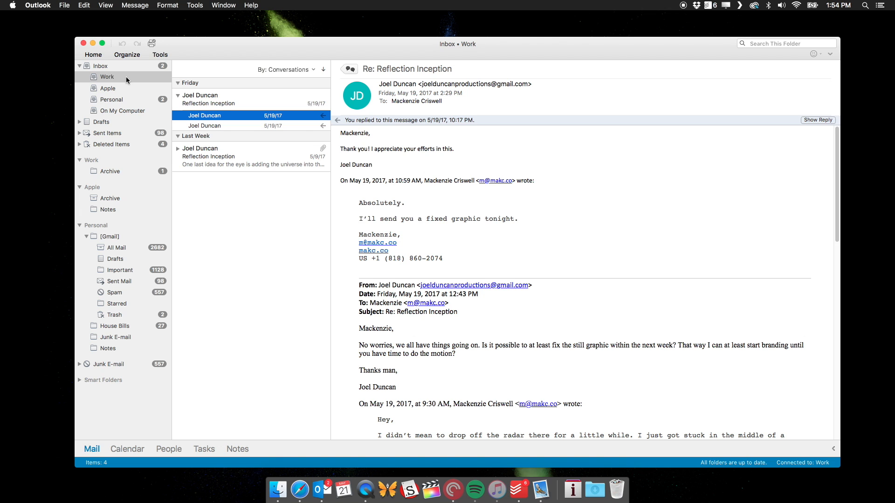
left_click(107, 88)
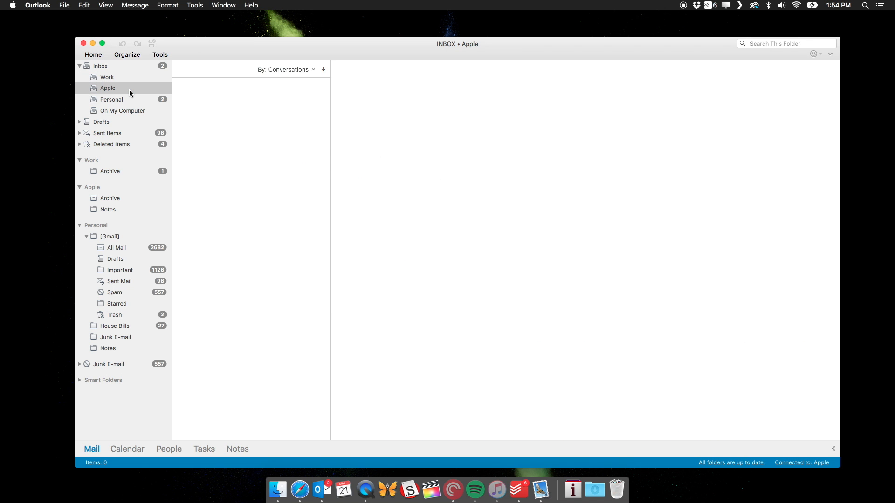
left_click(107, 77)
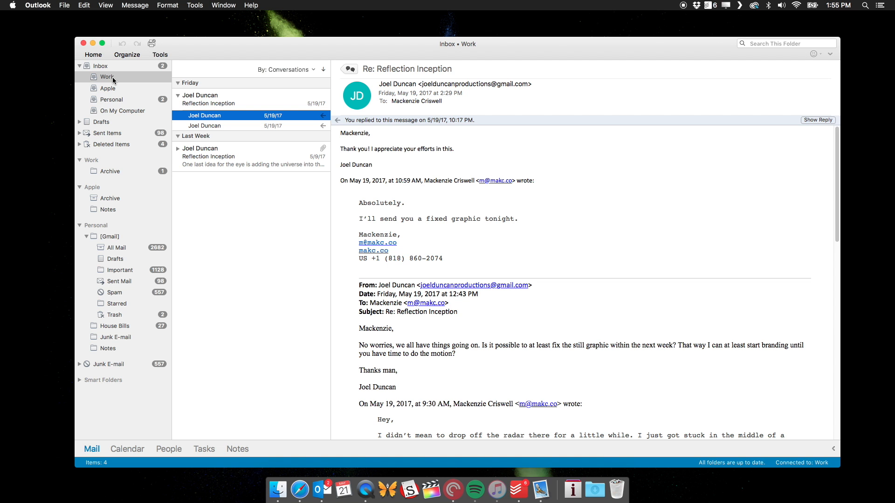
left_click(107, 88)
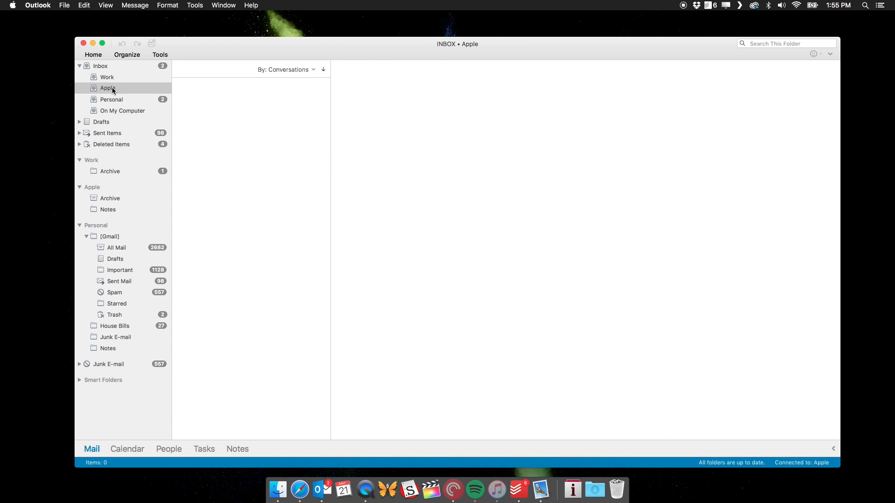
left_click(111, 99)
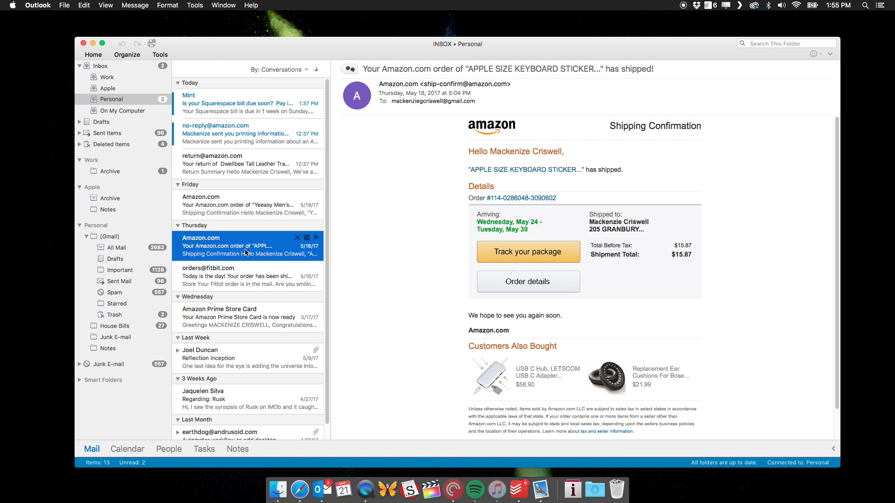
mouse_move(263, 259)
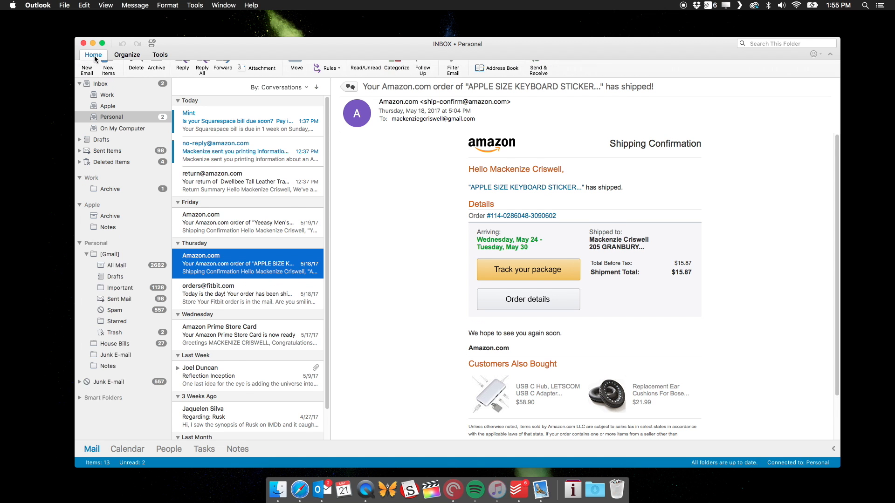
- Delete the Personal Gmail account from Tools > Accounts and confirm the removal
left_click(160, 54)
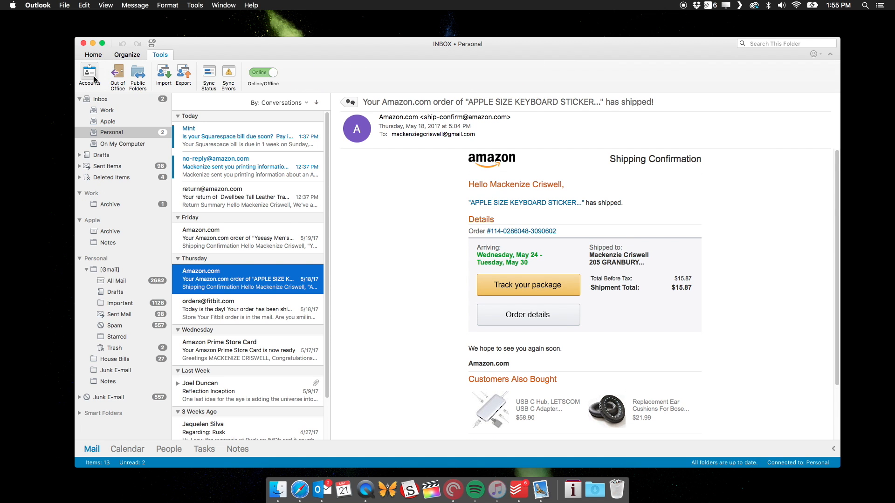
left_click(89, 74)
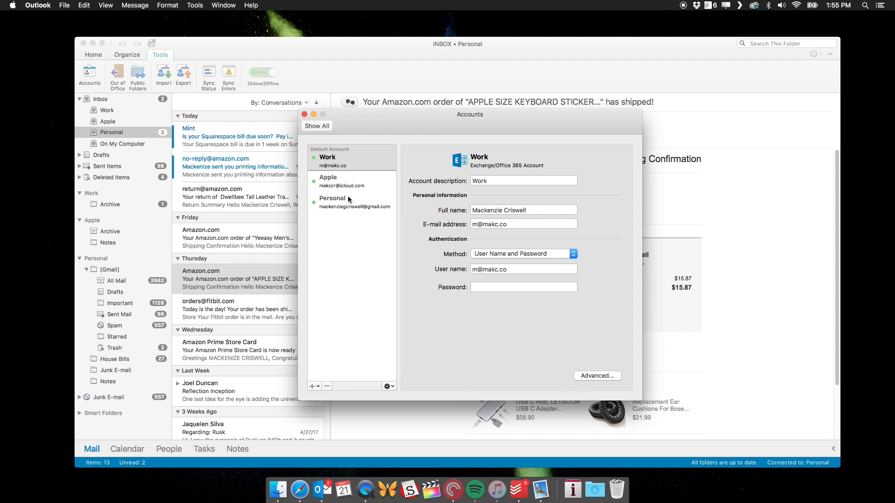
left_click(326, 386)
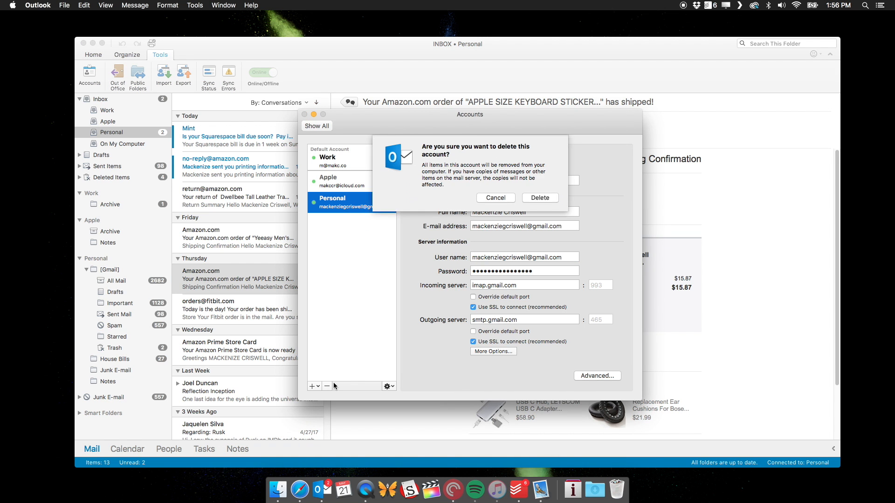
left_click(539, 197)
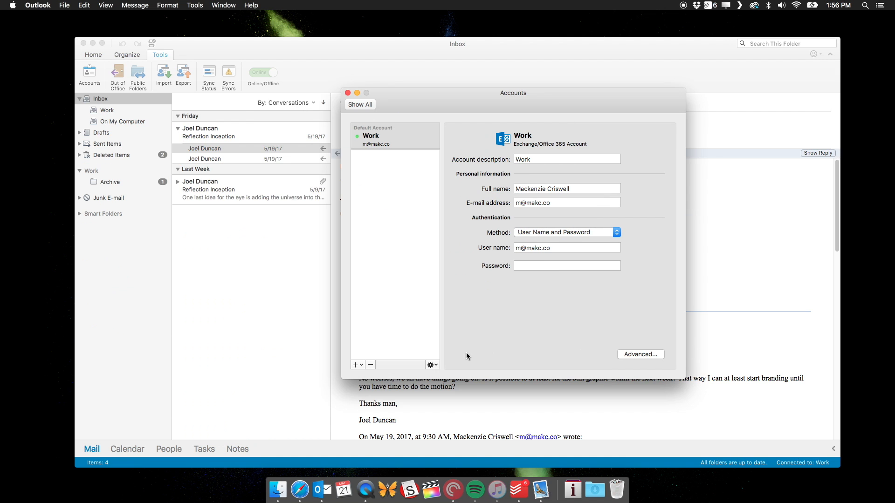
left_click(355, 365)
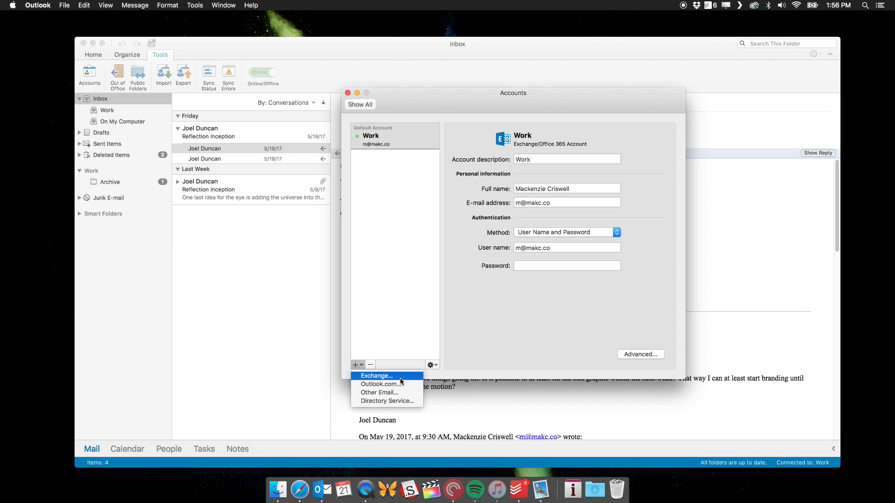
mouse_move(379, 384)
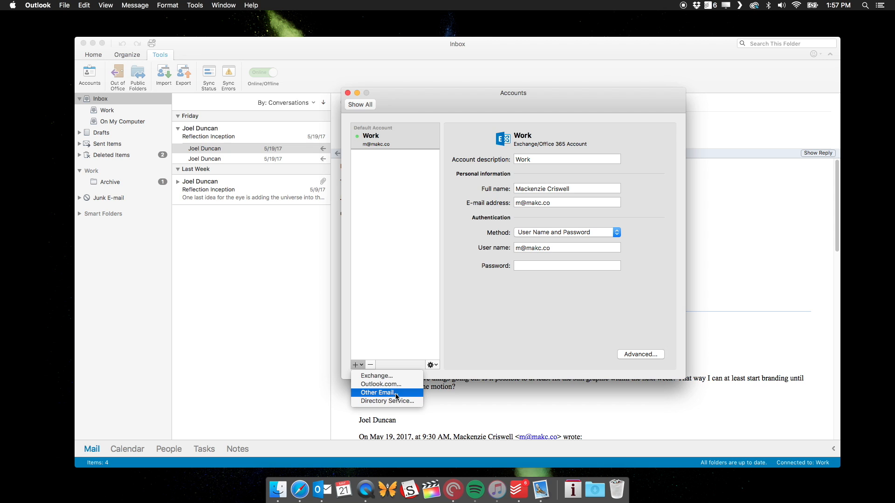
left_click(378, 393)
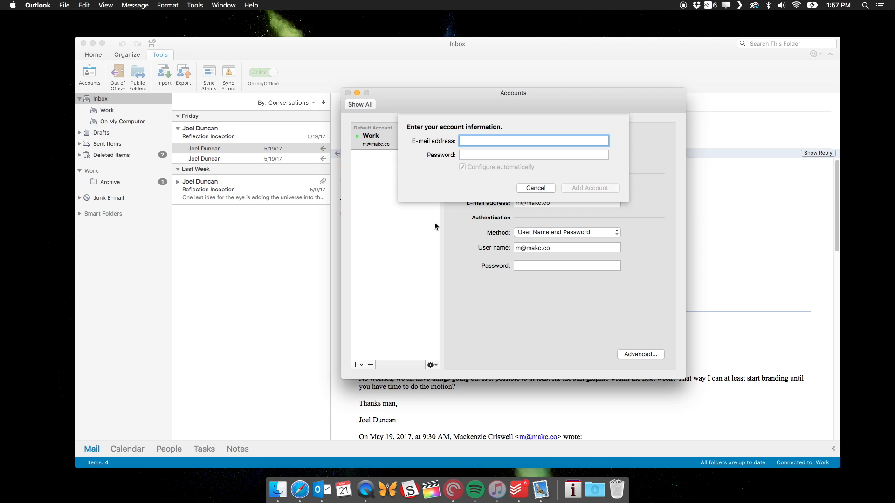
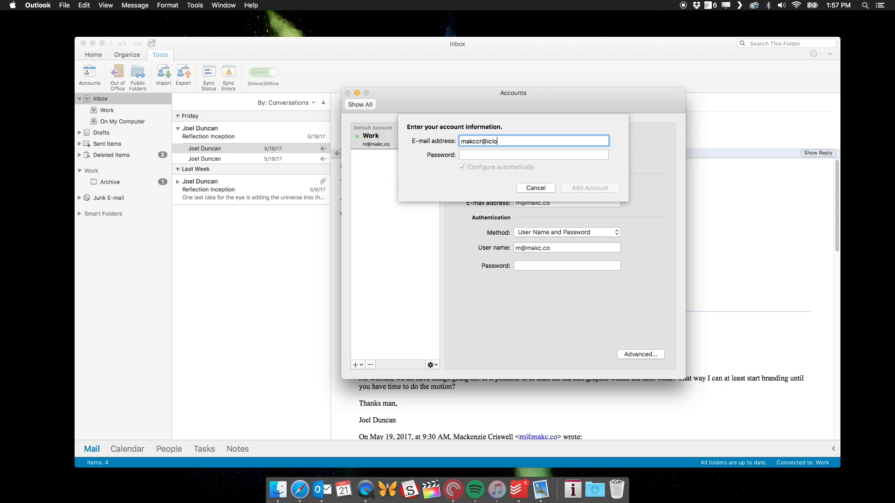
type("••••••")
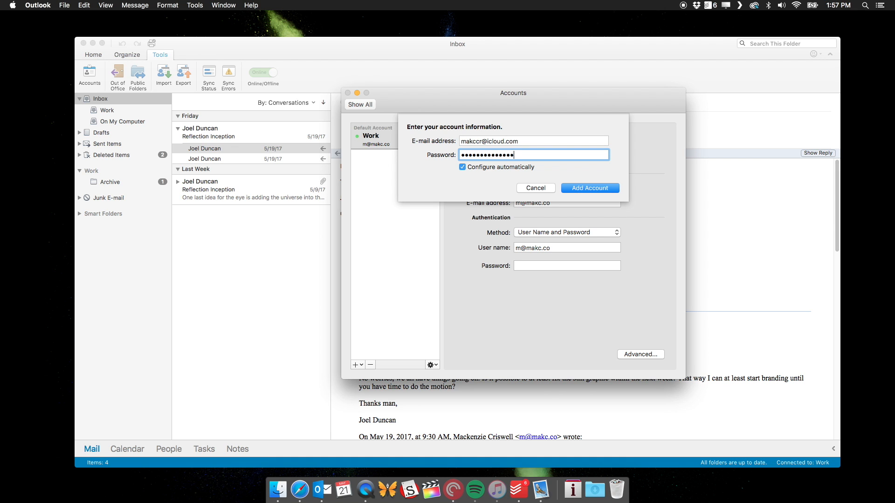
left_click(590, 188)
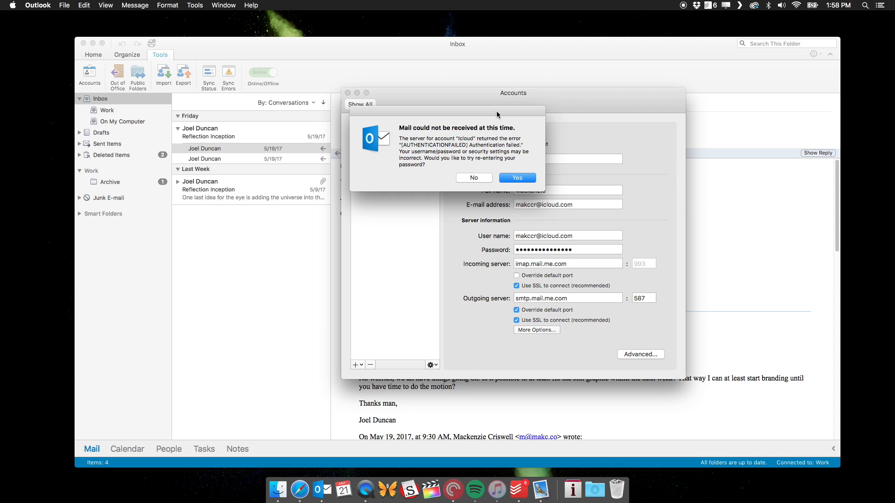
- Decline the password prompt and delete the failed Icloud account
left_click(473, 177)
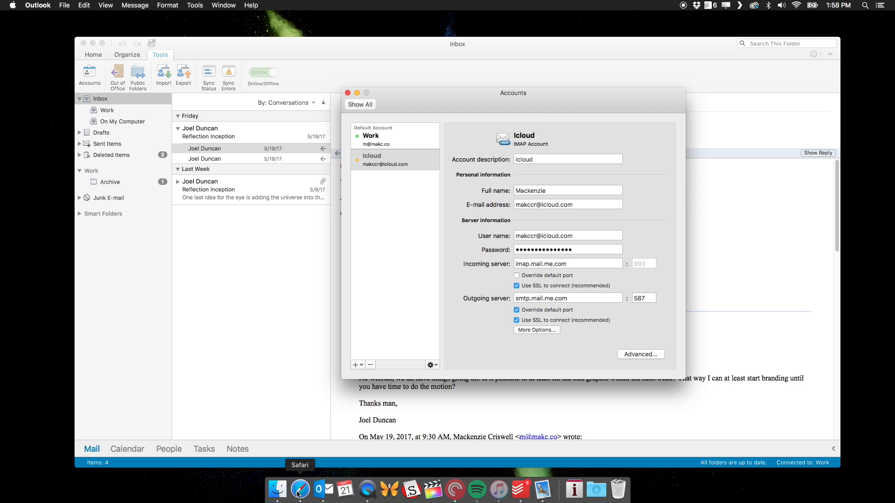
left_click(388, 159)
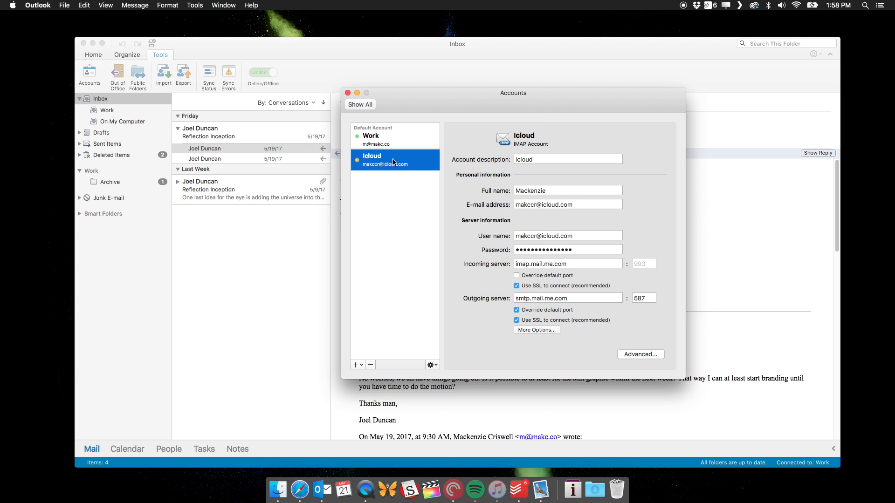
left_click(370, 365)
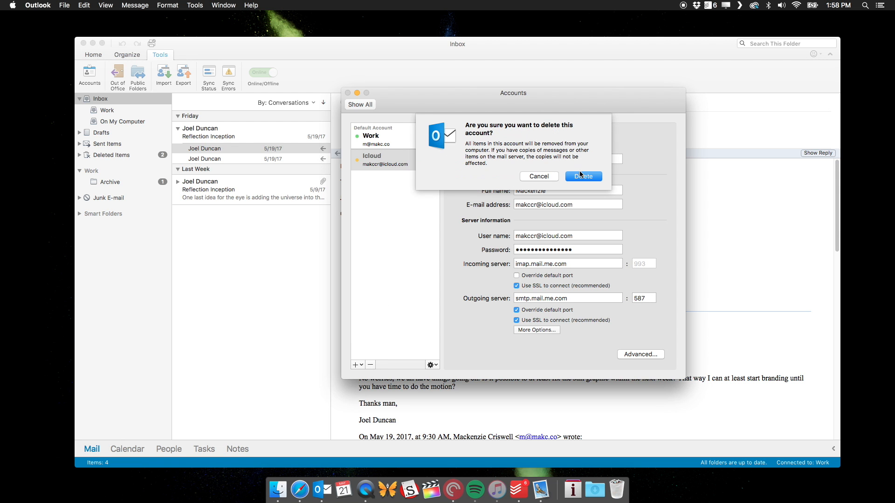
left_click(583, 176)
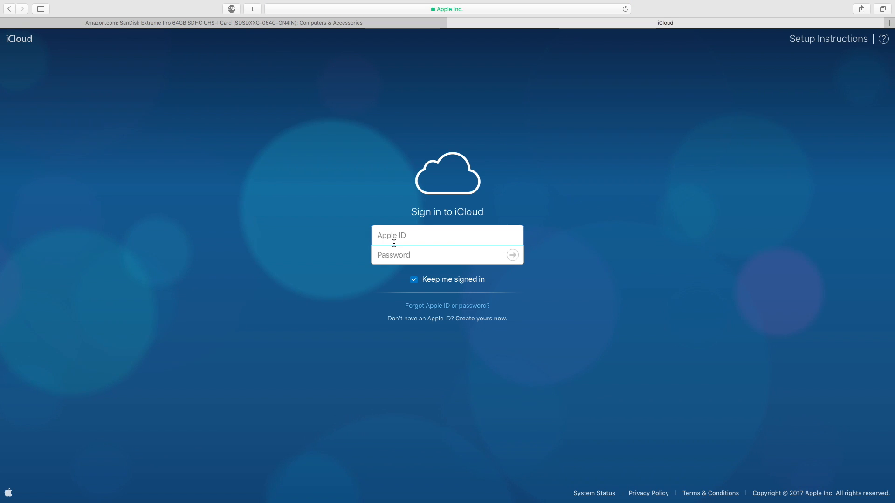
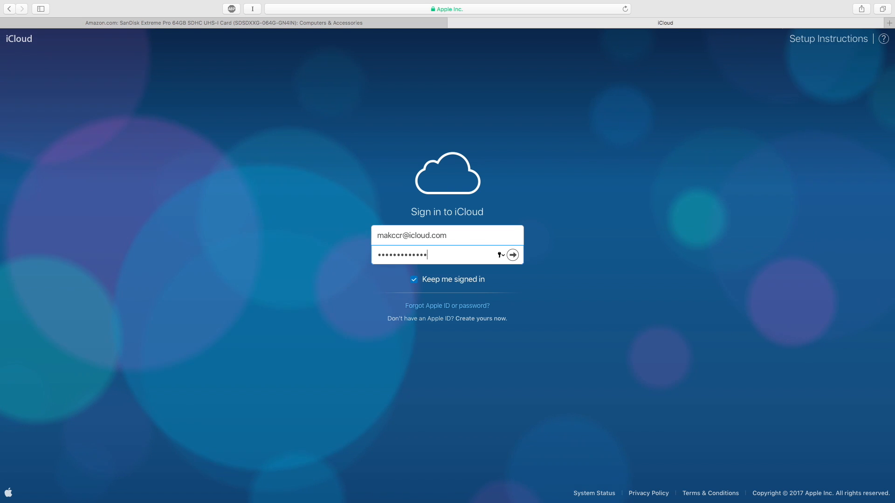
- Sign in to icloud.com and open iCloud Settings from the account menu
left_click(512, 254)
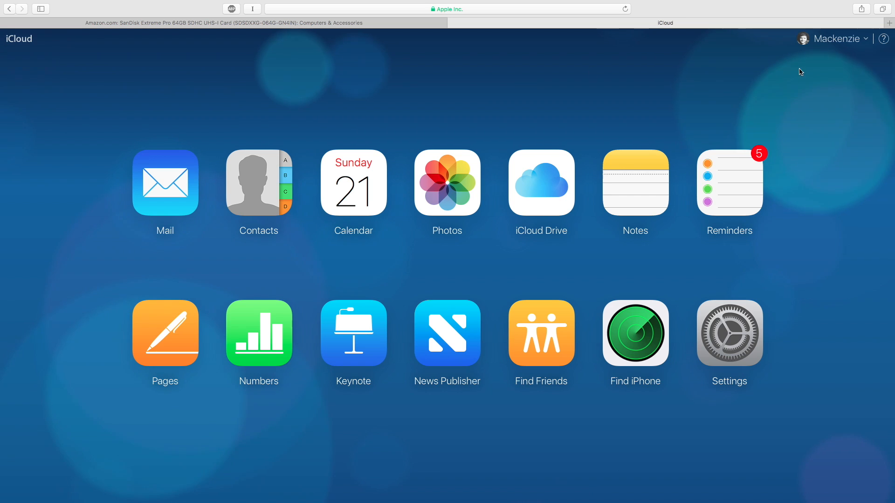
left_click(836, 38)
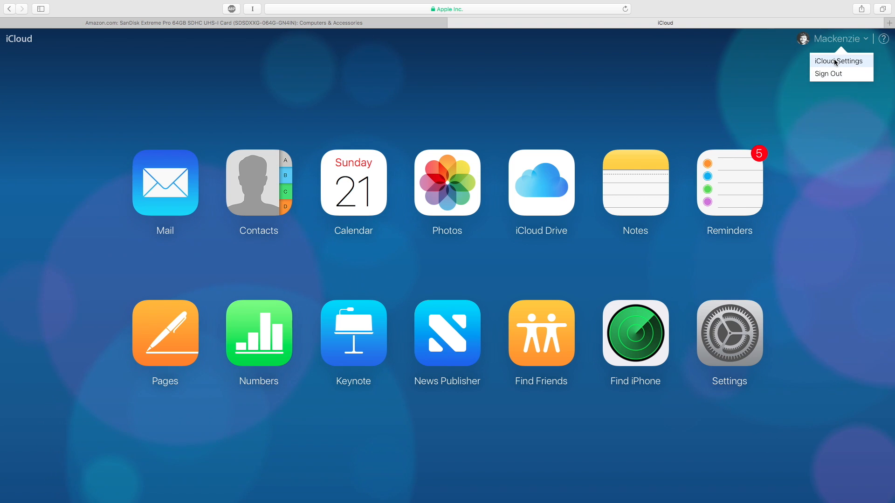
left_click(834, 63)
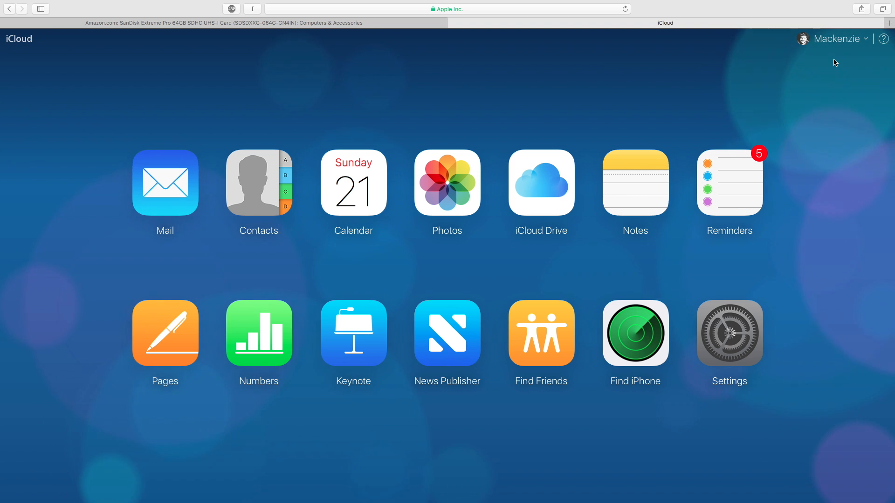
- Open Manage Apple ID, re-enter the password and verify with the iPhone code
left_click(729, 333)
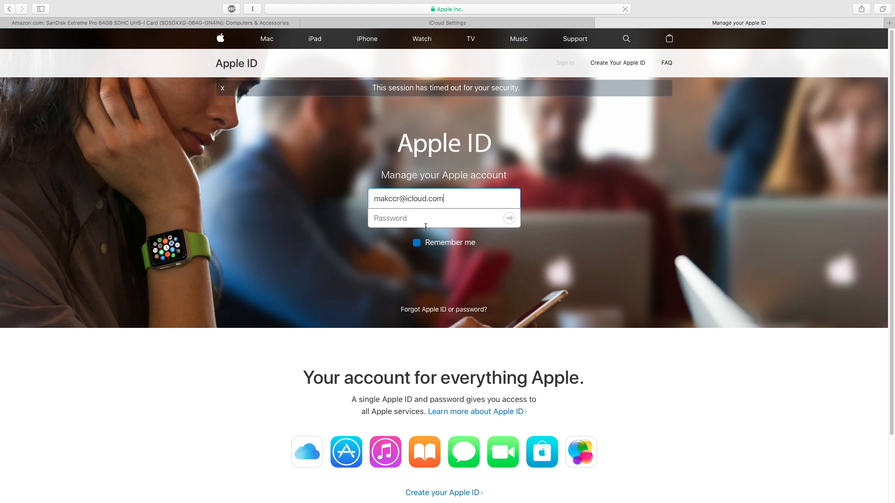
left_click(416, 242)
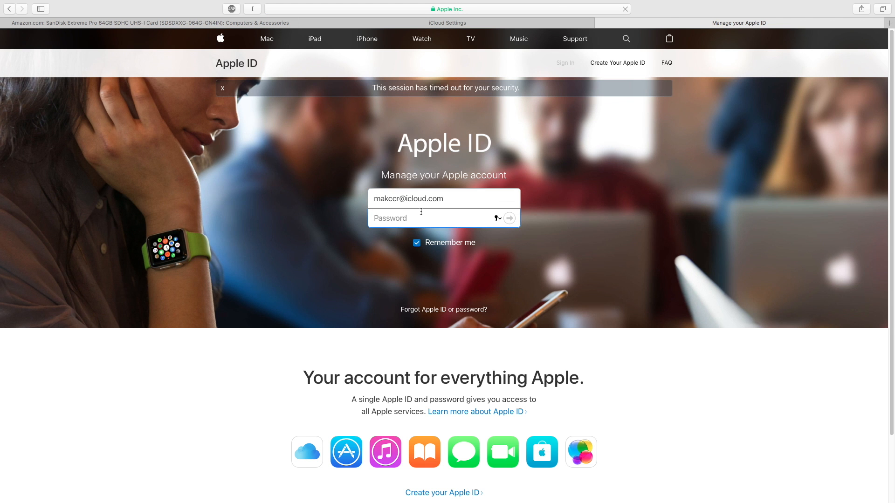
type("••••")
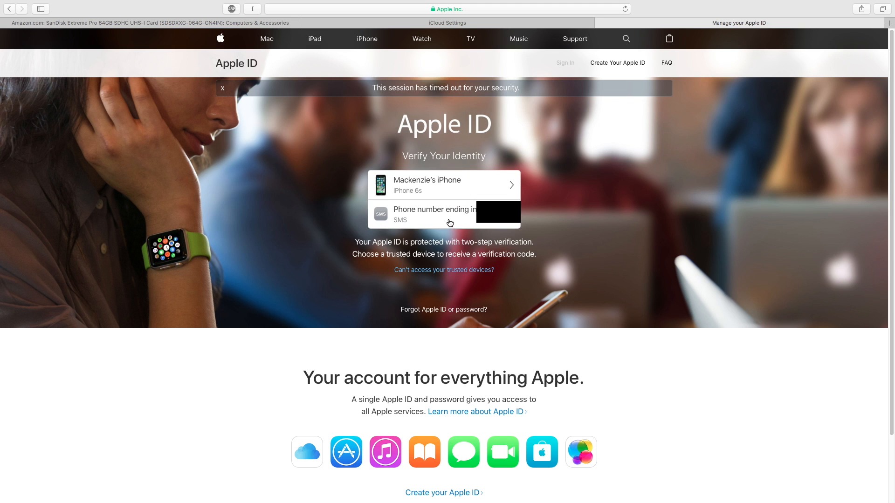
mouse_move(476, 198)
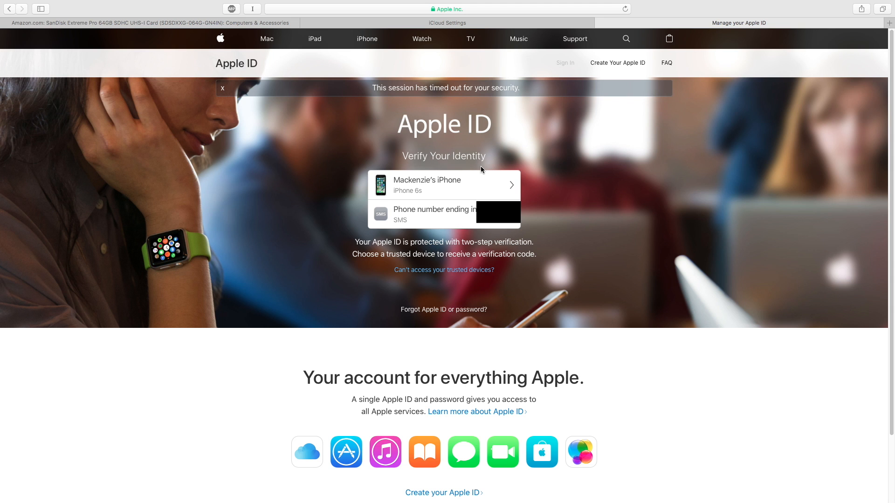
left_click(443, 185)
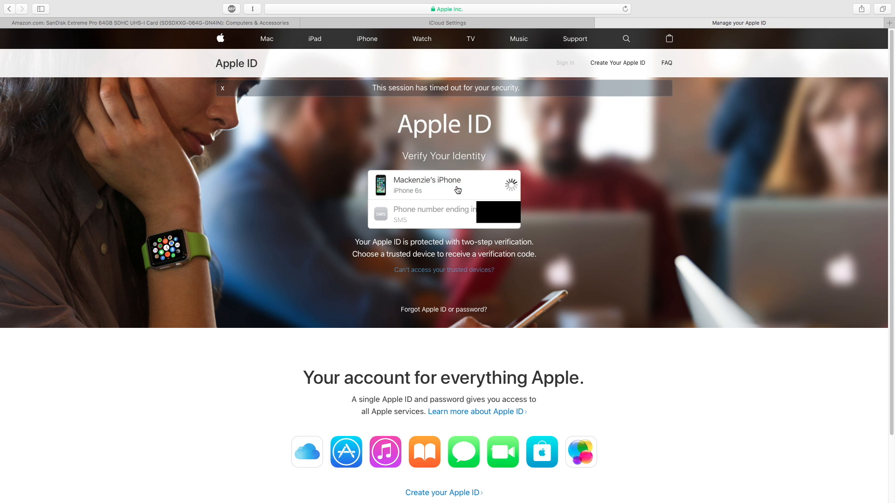
left_click(425, 184)
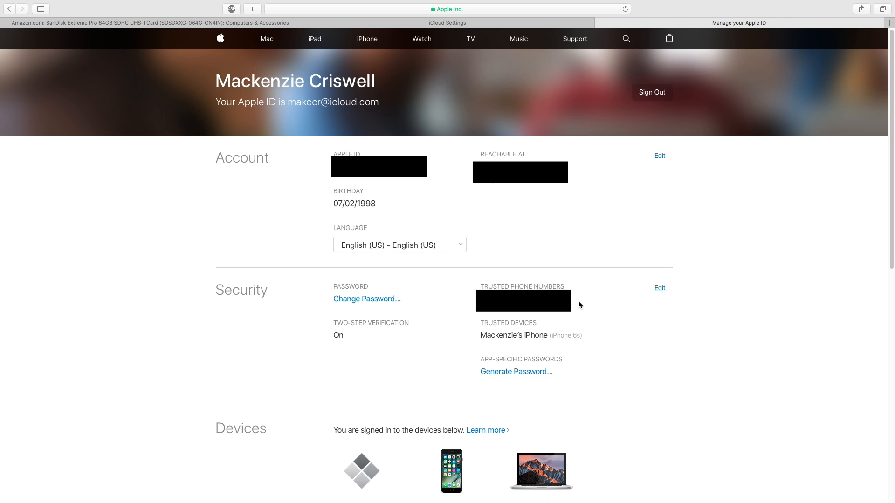
- Create an Apple ID app-specific password labelled 'Outlook'
left_click(516, 372)
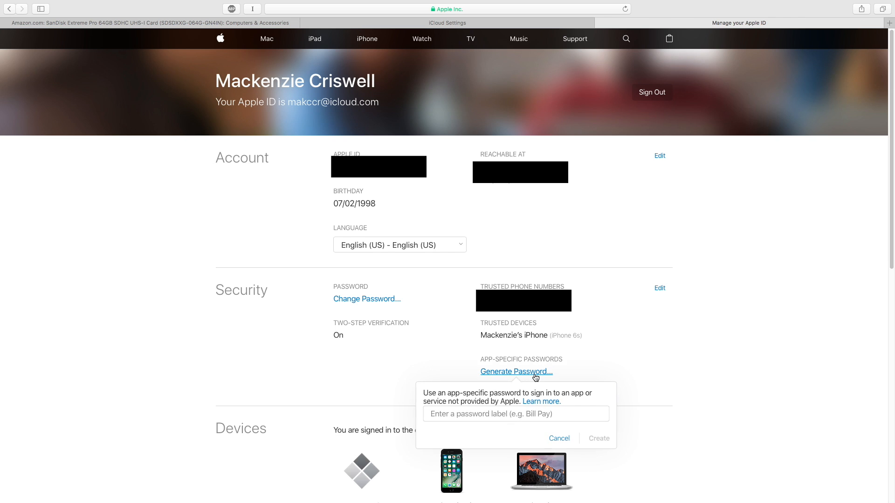
type("o")
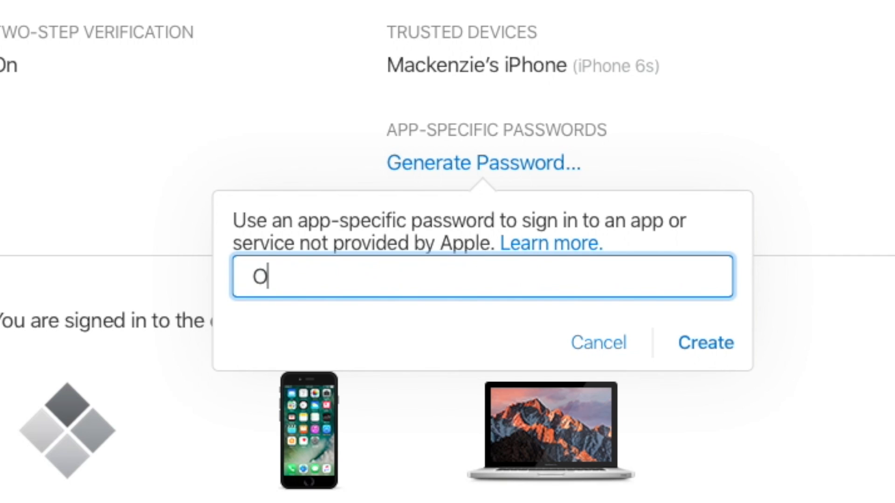
type("utlook")
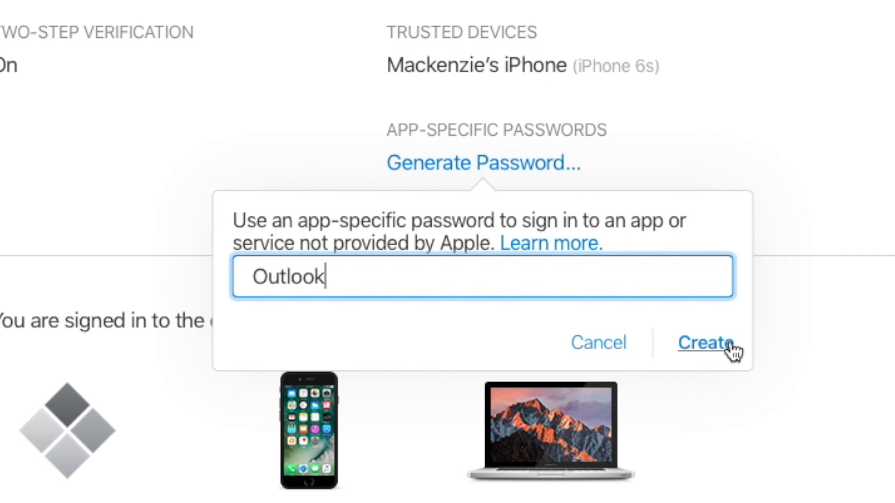
left_click(704, 344)
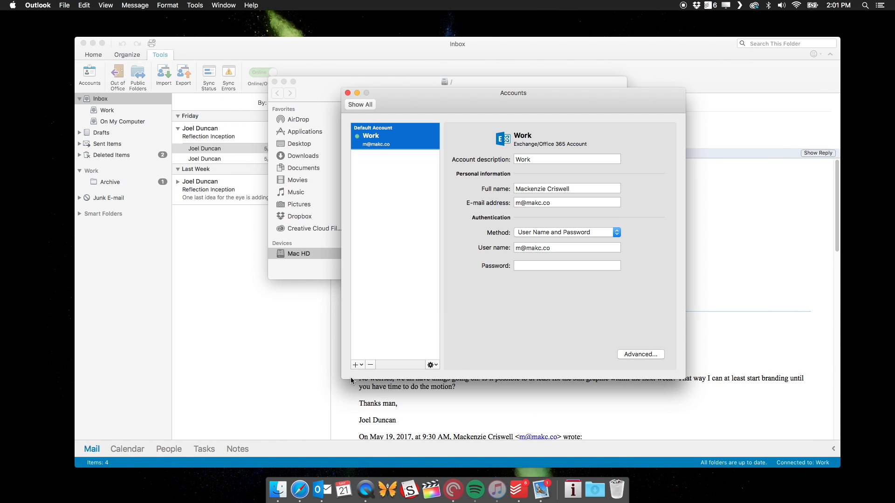
left_click(355, 365)
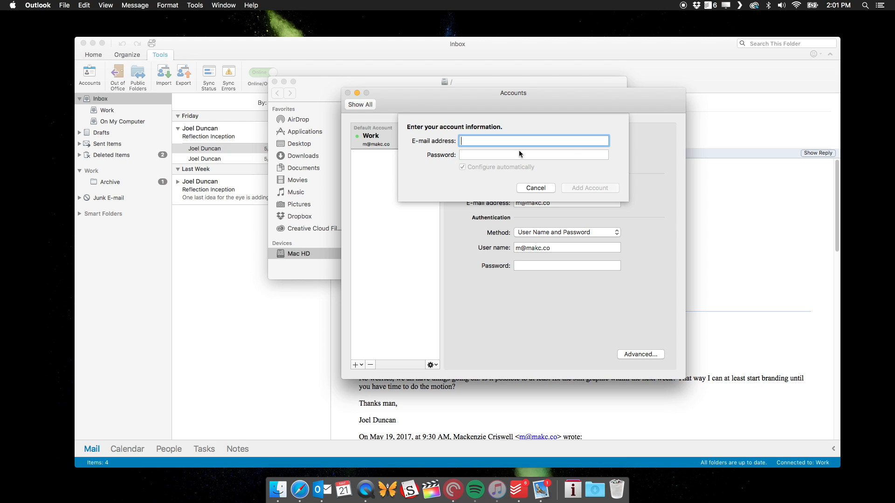
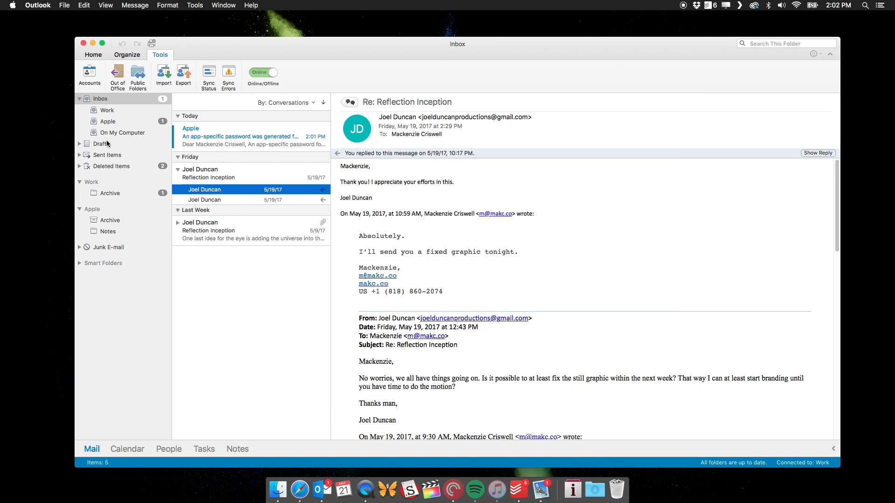
- Read Apple's password notice in the Apple inbox, show the combined Inbox, return to Safari
left_click(107, 121)
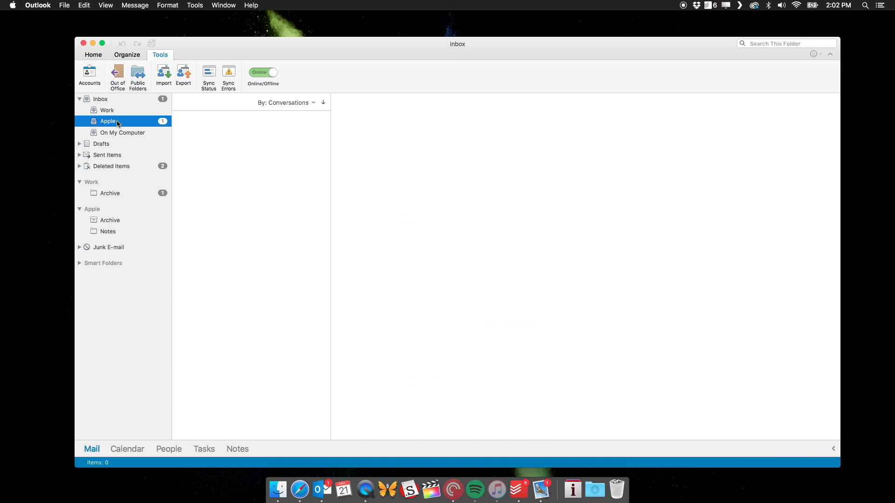
left_click(108, 121)
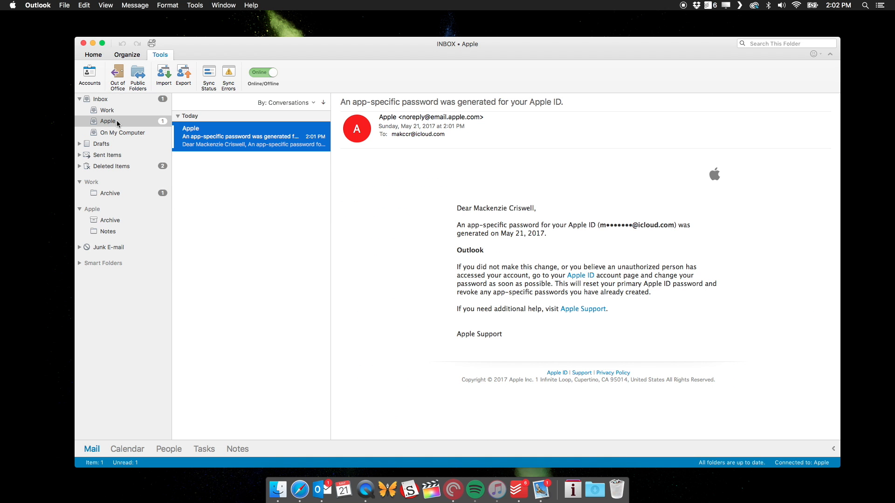
mouse_move(744, 467)
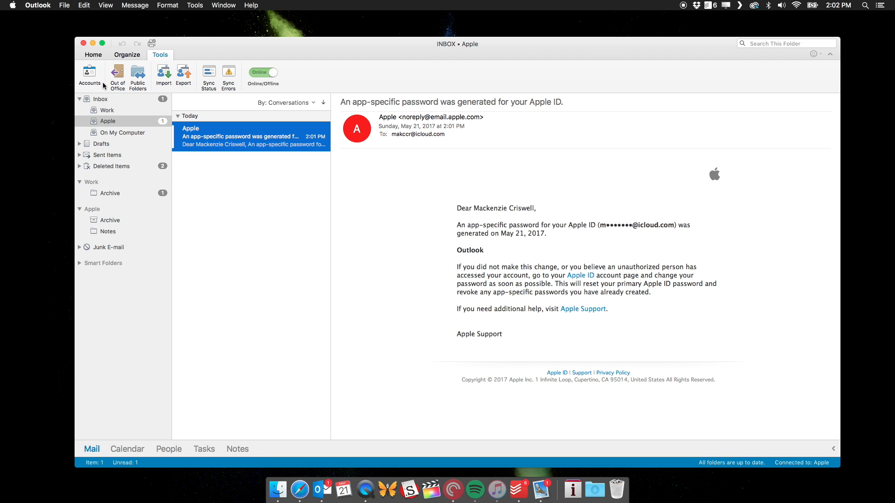
left_click(101, 98)
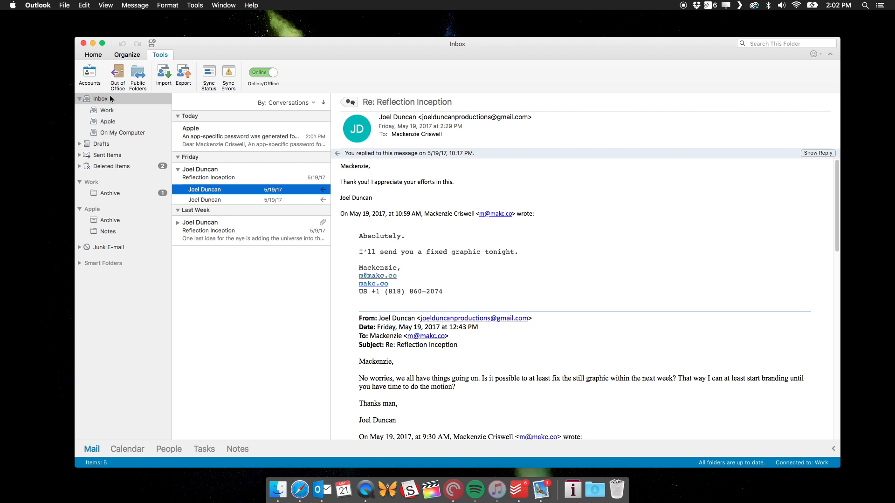
left_click(89, 74)
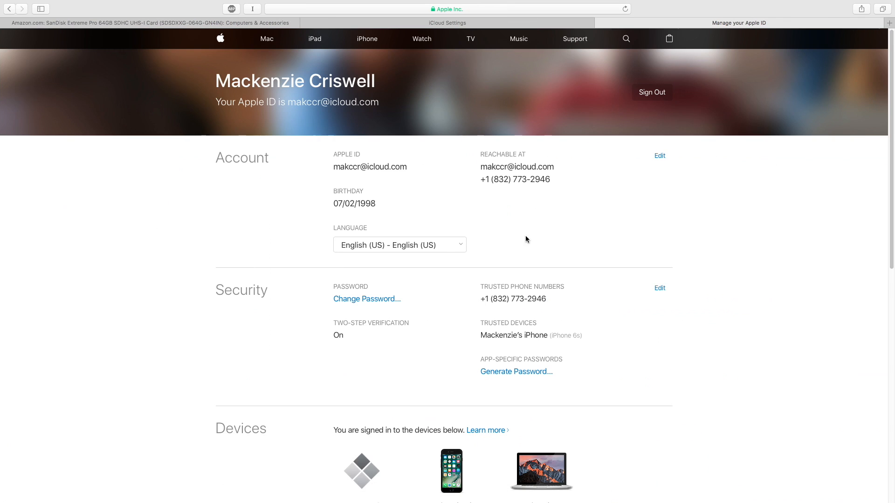
mouse_move(653, 304)
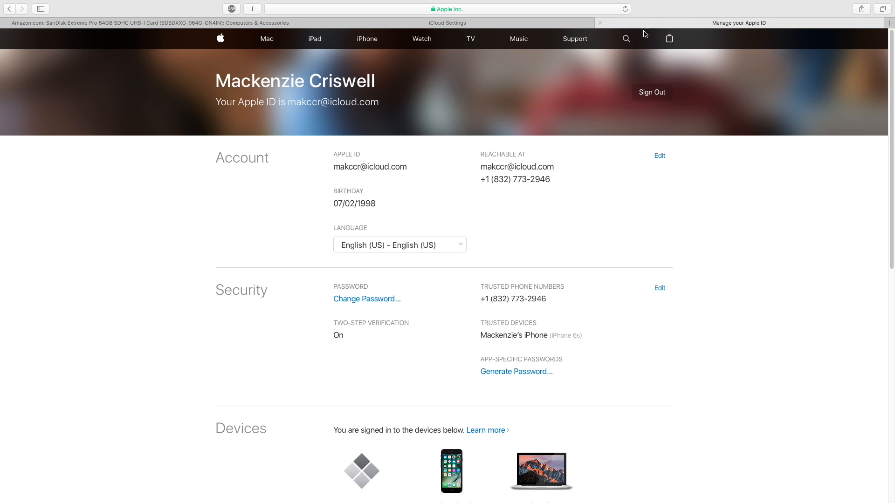
- From google.com, open My Account and reach App passwords under Sign-in & security
left_click(446, 9)
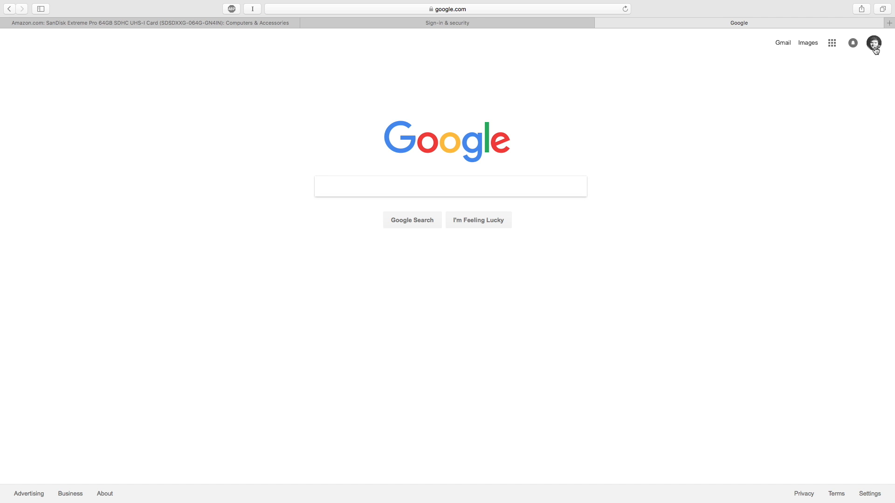
left_click(873, 43)
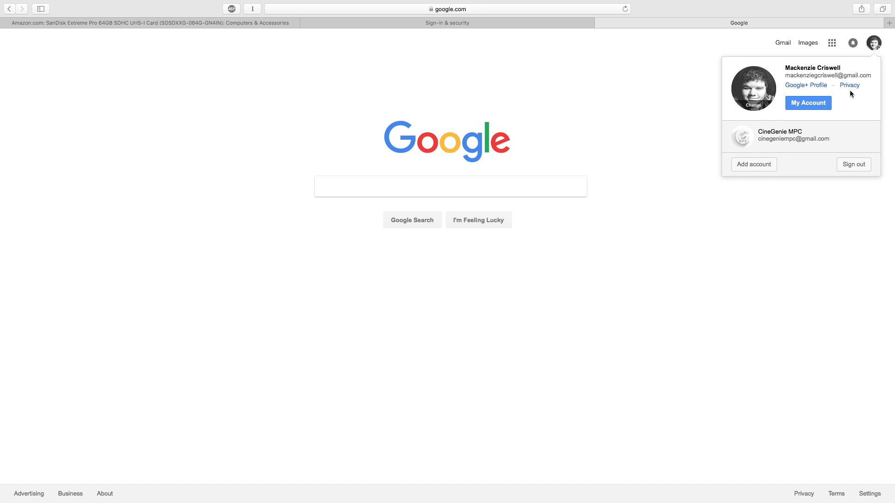
left_click(807, 102)
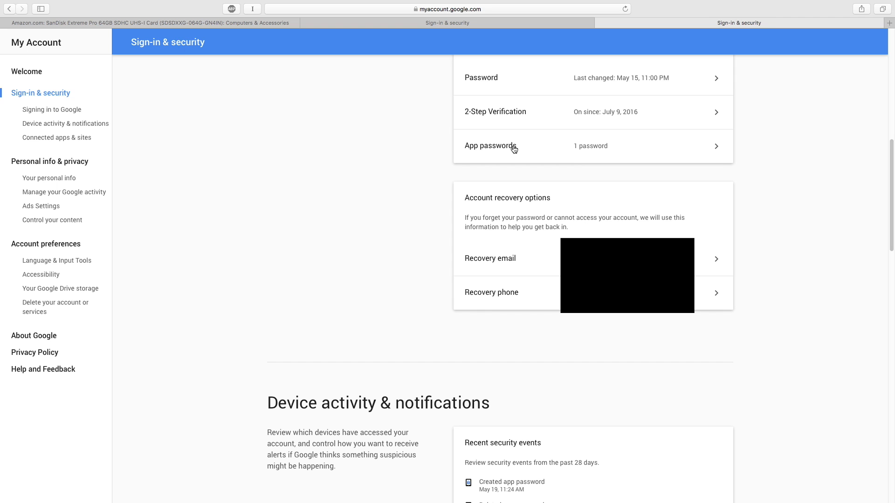
left_click(490, 145)
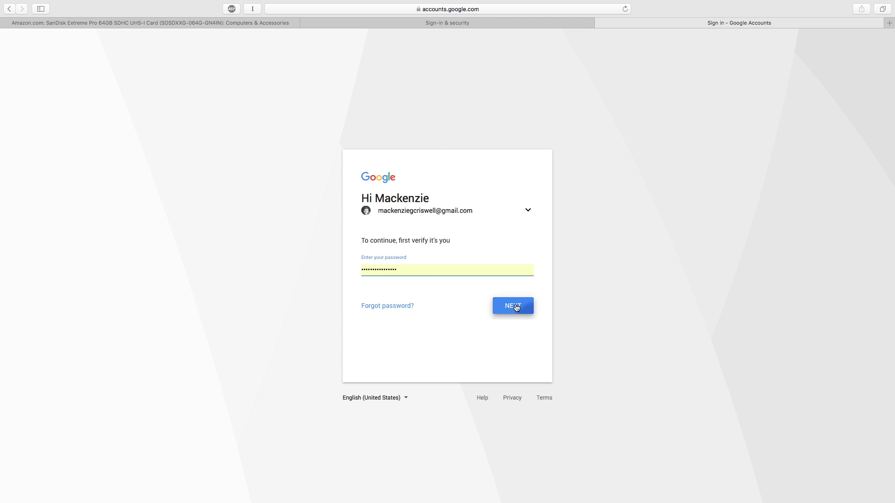
- Verify the Google password, revoke the old Outlook app password, and generate a new 'Outlook' one
left_click(512, 305)
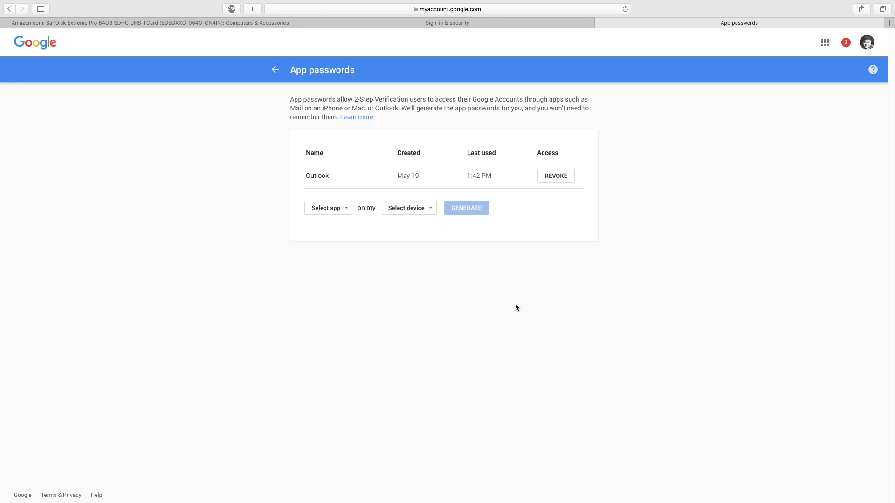
mouse_move(516, 204)
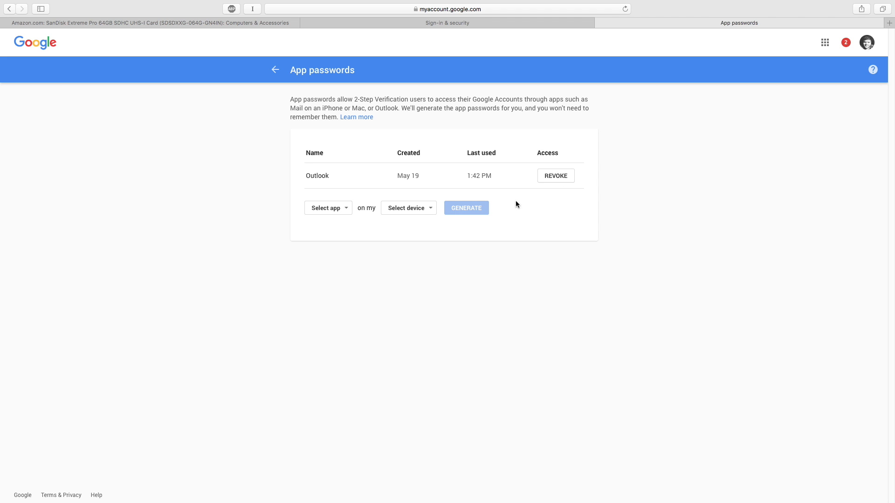
mouse_move(325, 179)
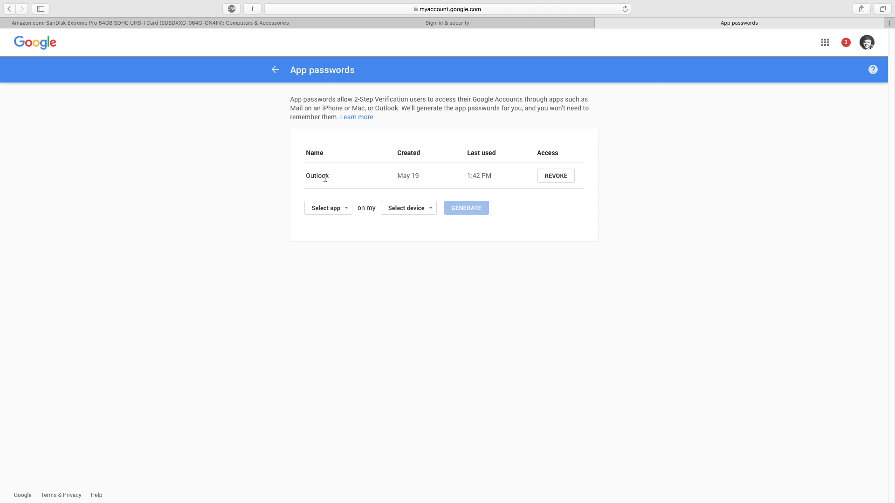
mouse_move(540, 185)
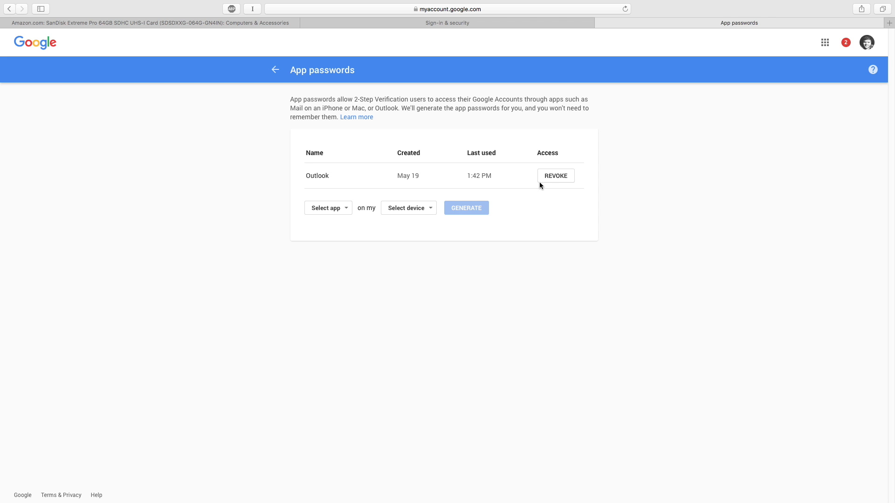
left_click(554, 175)
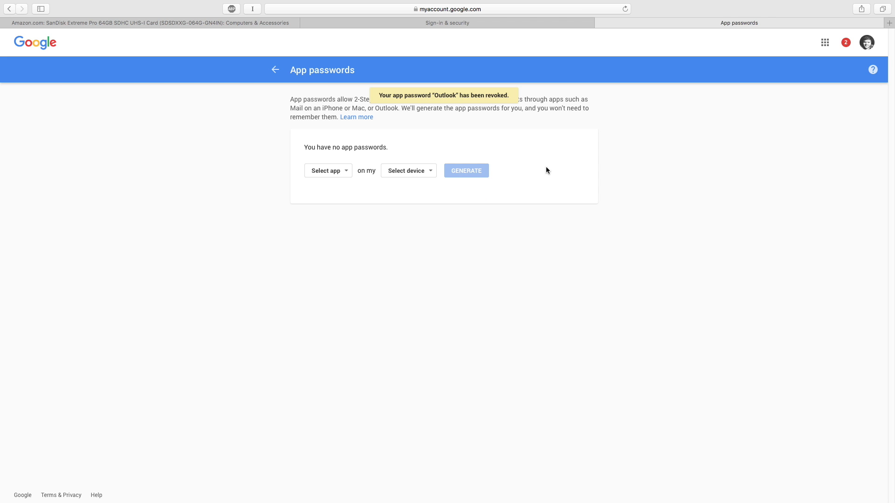
left_click(328, 170)
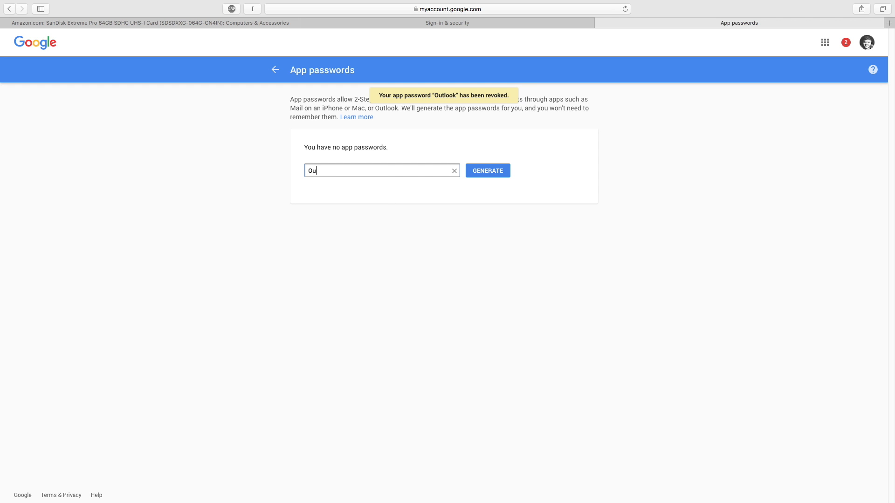
type("tlook")
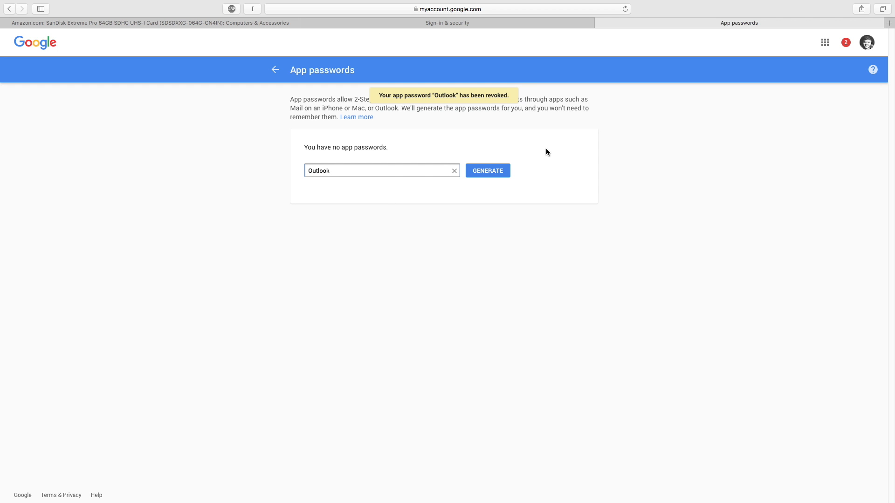
left_click(487, 170)
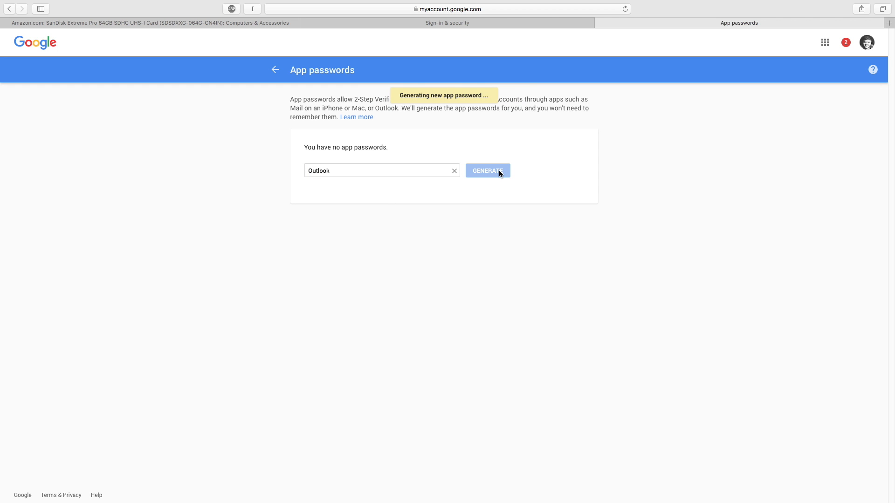
left_click(487, 170)
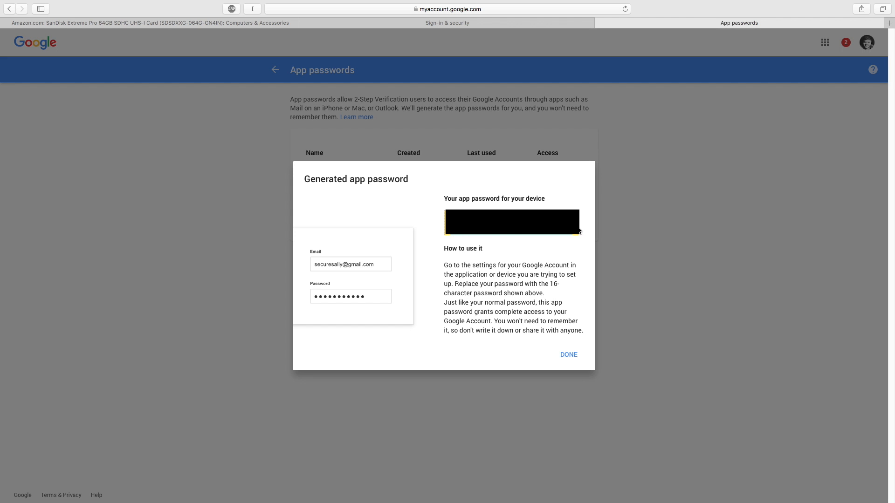
- Add the Gmail account with the new app password, close Accounts, and view the Apple inbox
left_click(567, 354)
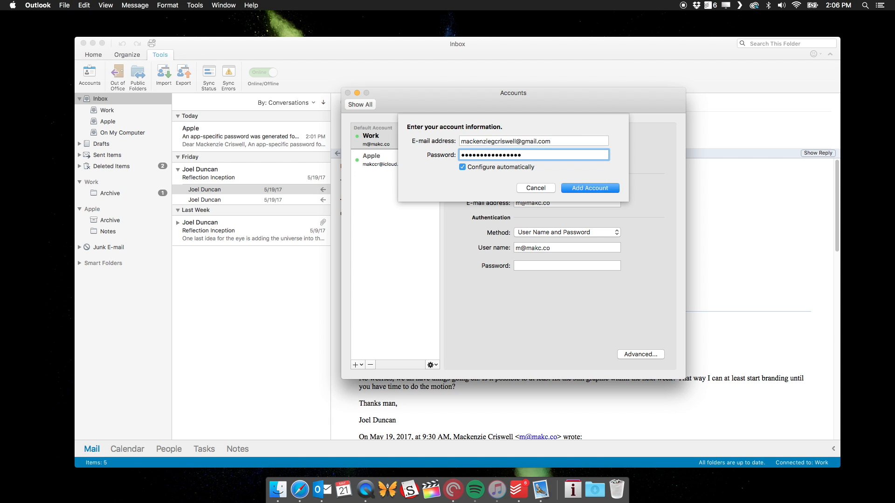
left_click(590, 188)
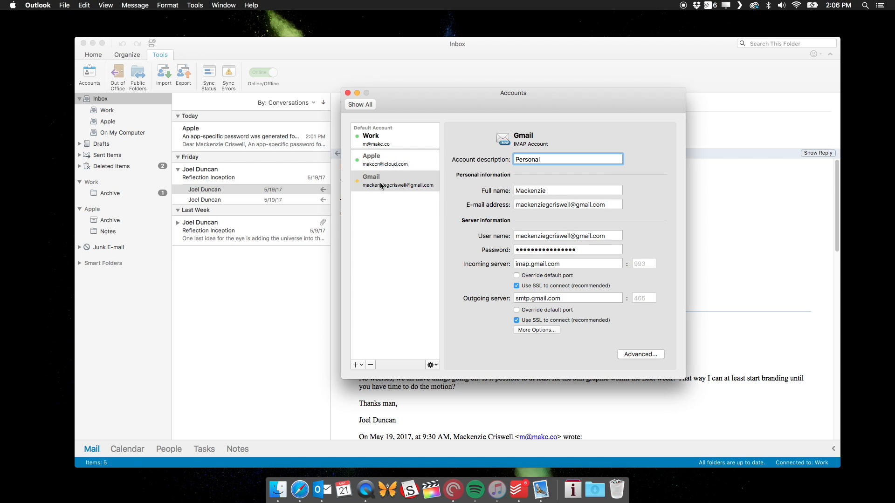
left_click(394, 181)
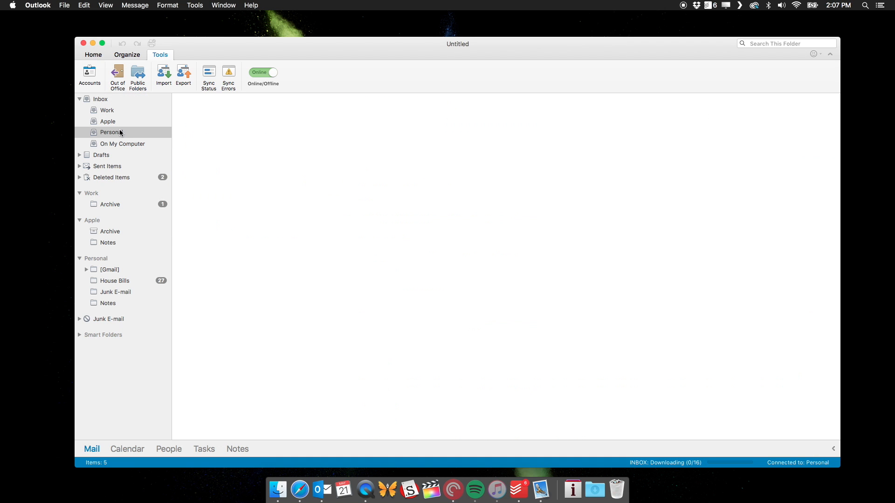
left_click(107, 121)
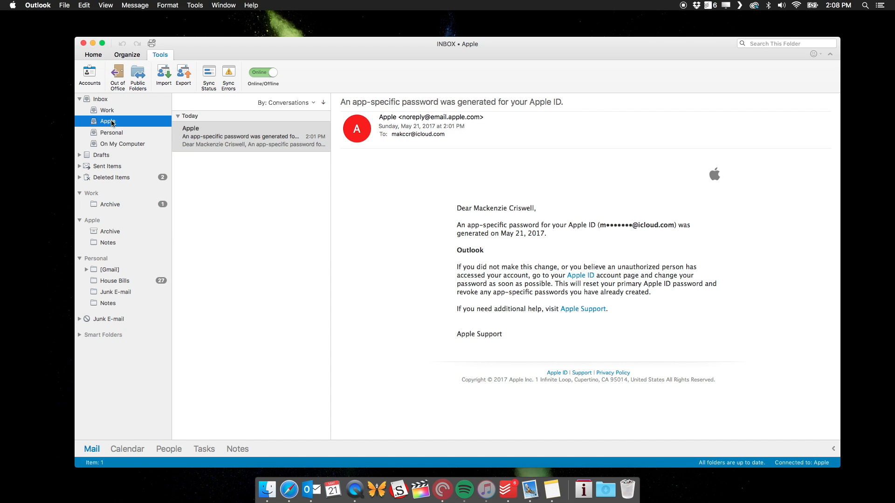